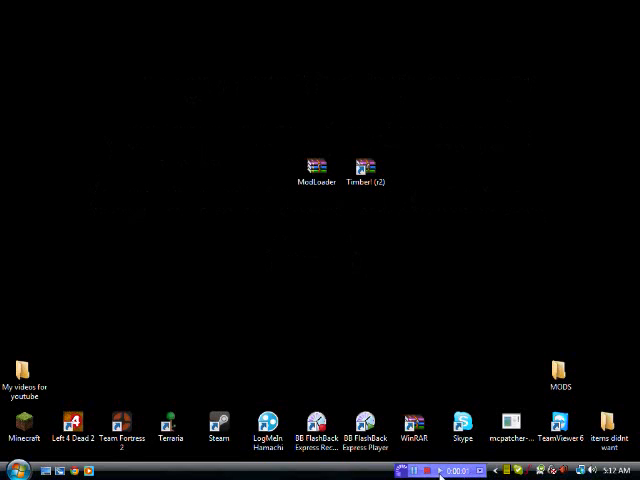
Search %appdata% from the Start menu and go into the Roaming folder toward .minecraft\bin
click(368, 168)
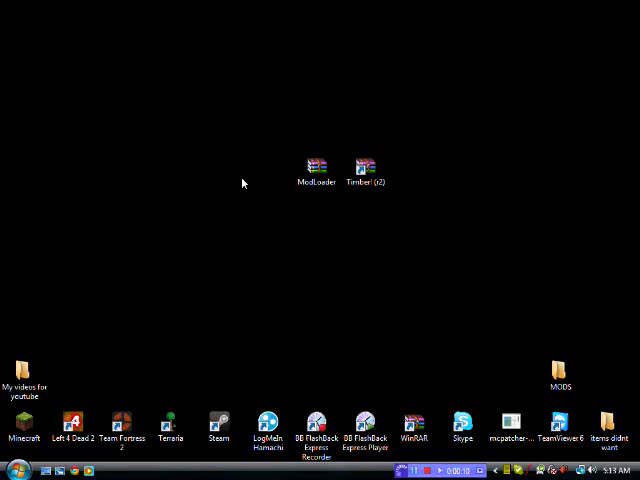
click(364, 168)
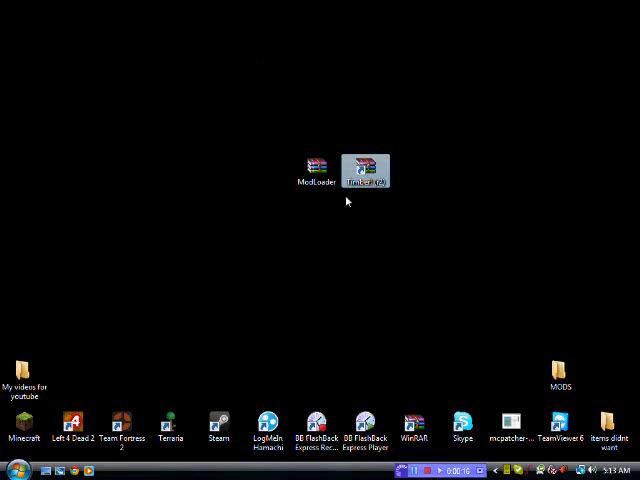
mouse_move(180, 126)
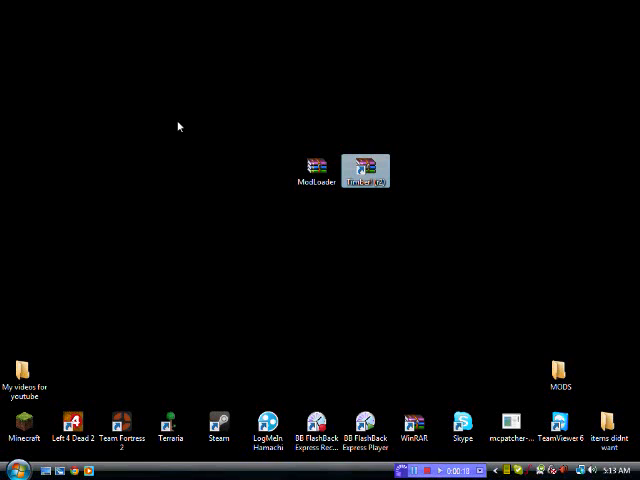
mouse_move(256, 280)
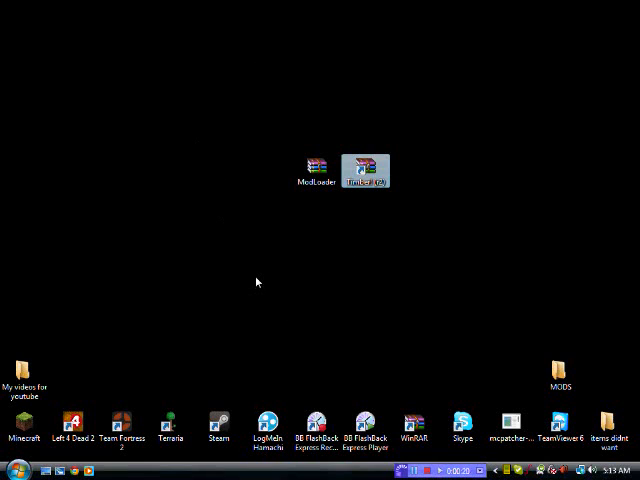
mouse_move(524, 146)
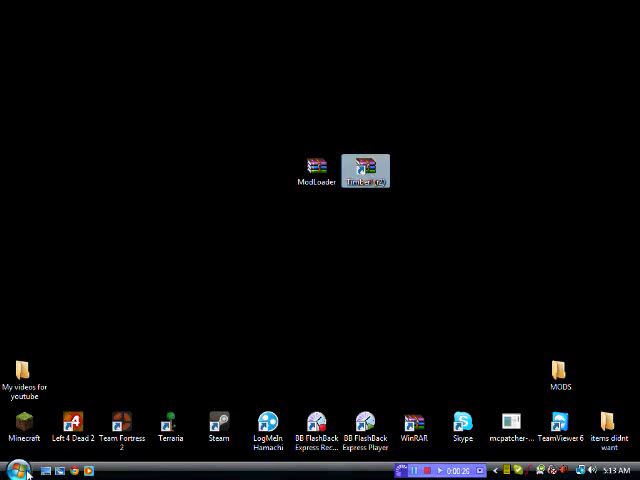
click(16, 470)
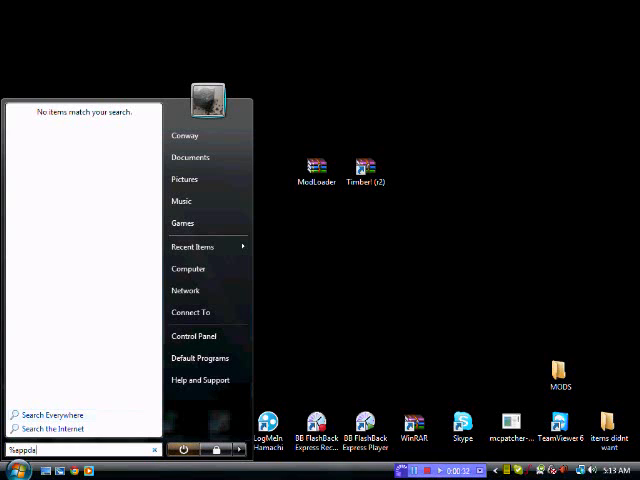
text(%appdata%)
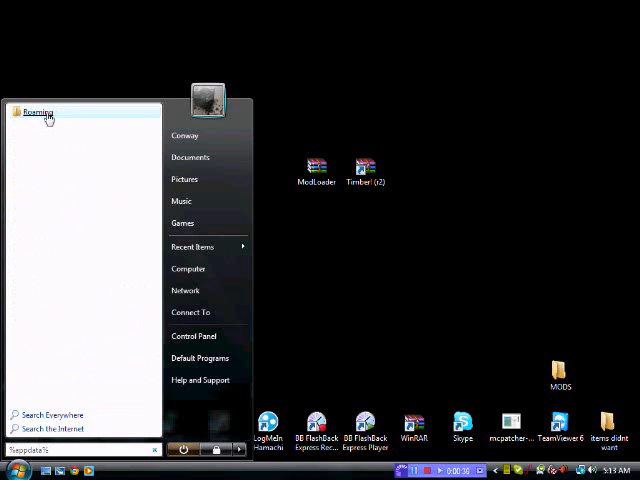
click(36, 112)
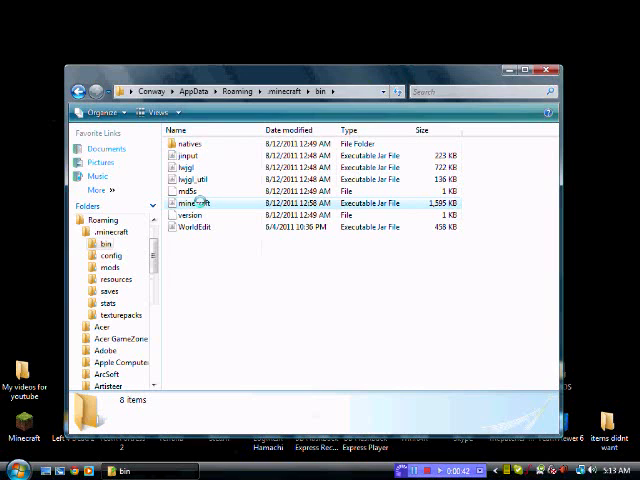
Open minecraft.jar with WinRAR via its right-click Open With menu
right_click(190, 204)
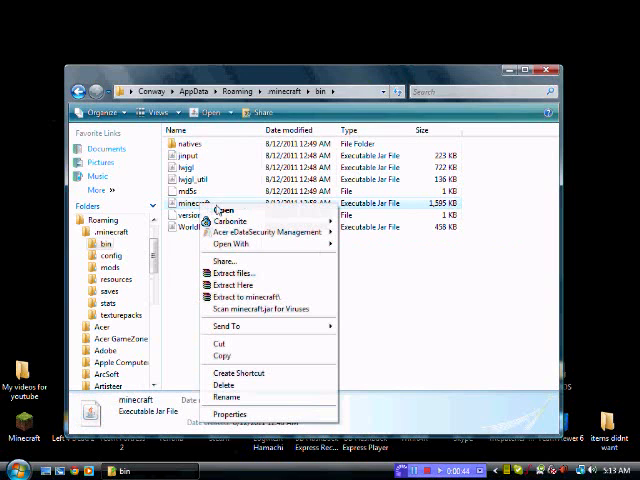
click(228, 244)
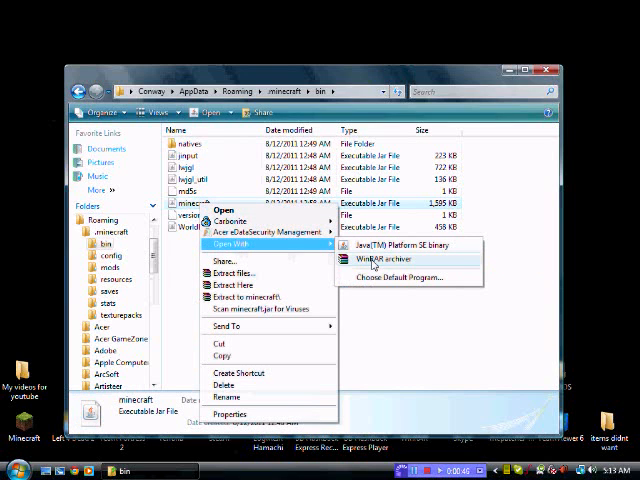
click(376, 260)
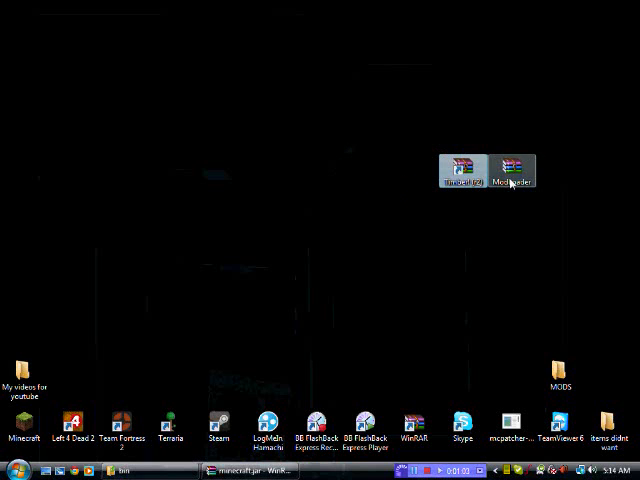
Open the ModLoader.zip archive beside the minecraft.jar window
double_click(508, 168)
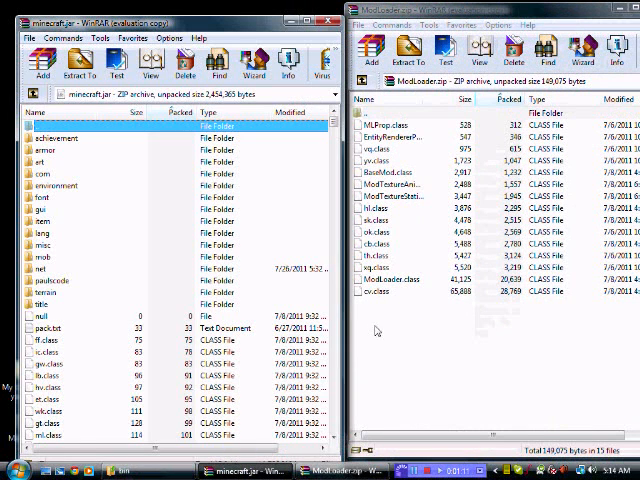
mouse_move(432, 276)
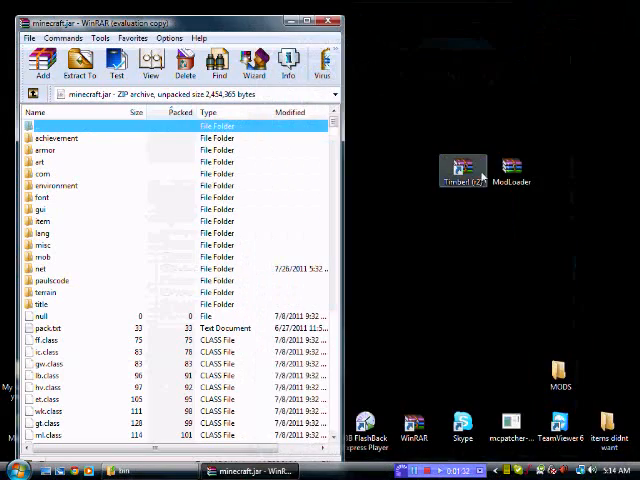
Open Timber (v2).zip's minecraft folder and add its class files into minecraft.jar
double_click(464, 170)
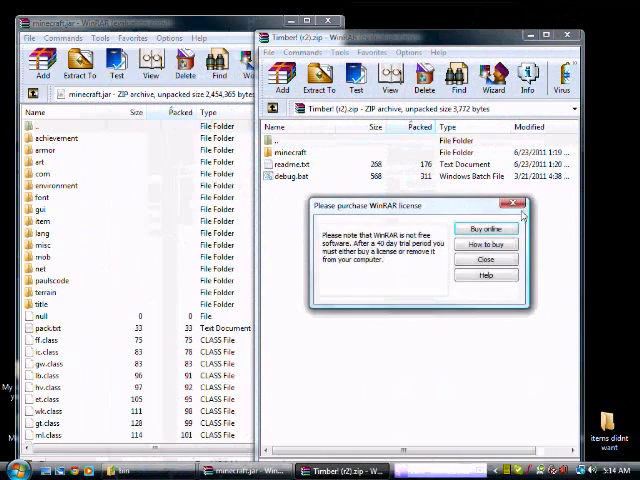
click(484, 260)
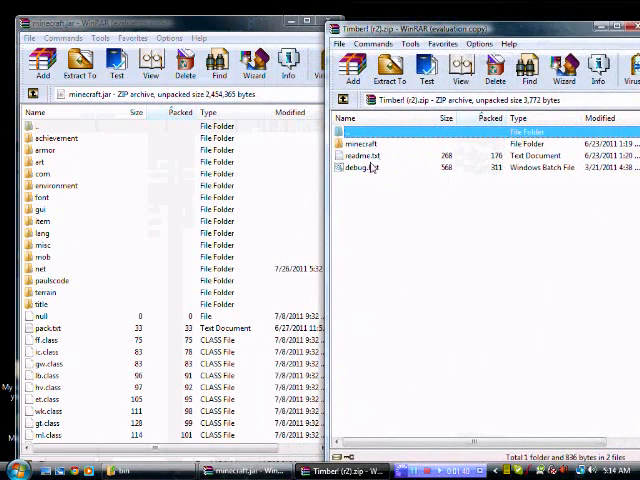
double_click(362, 140)
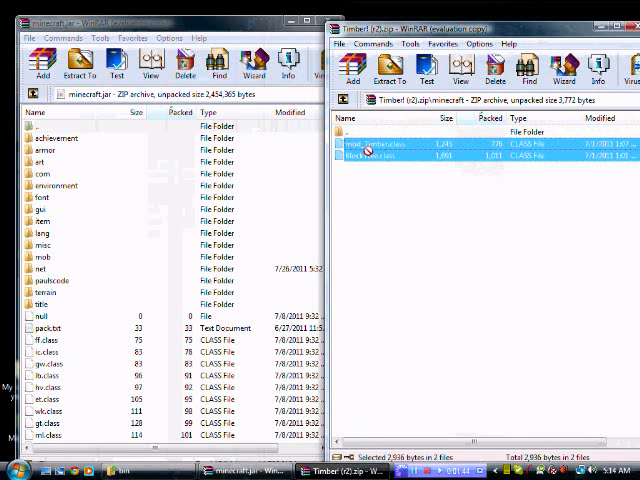
click(42, 64)
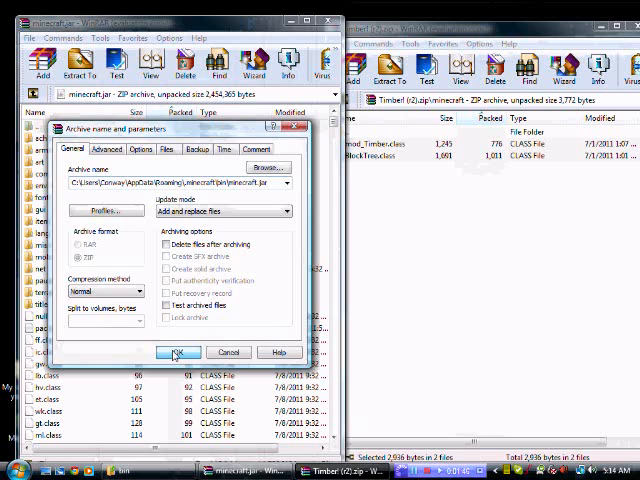
click(176, 352)
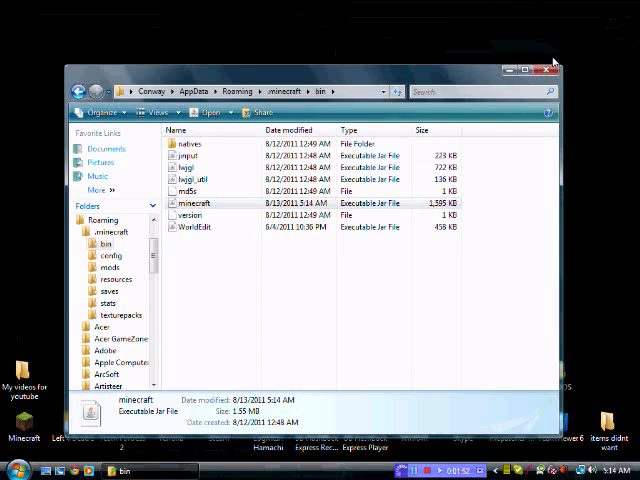
Close the .minecraft bin folder window
click(552, 68)
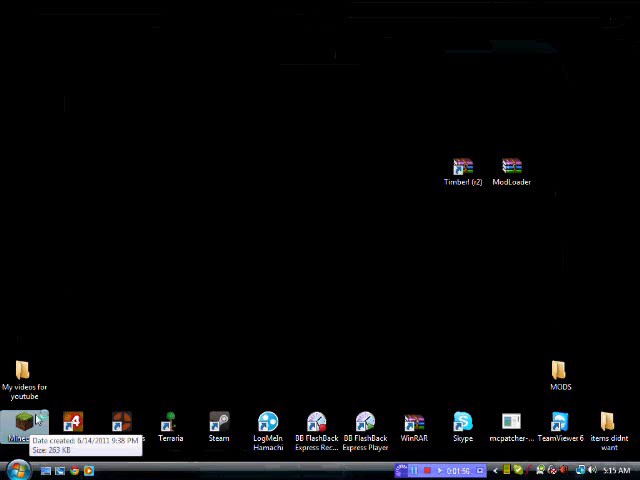
mouse_move(154, 320)
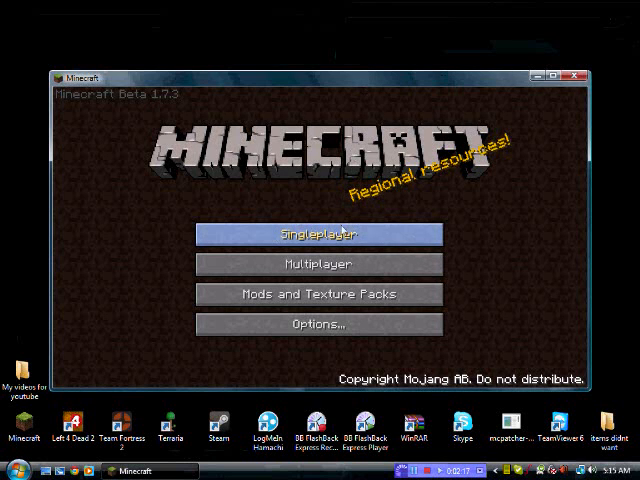
Start the singleplayer world and close the large chest with Escape
click(318, 232)
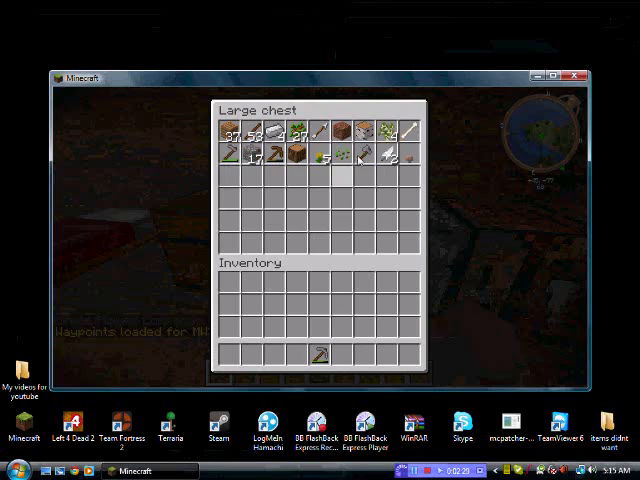
key(Escape)
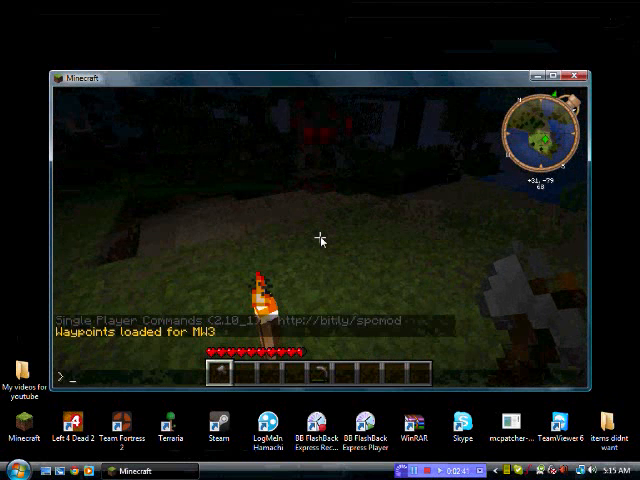
Enter the time command in chat to make it daytime
text(timed)
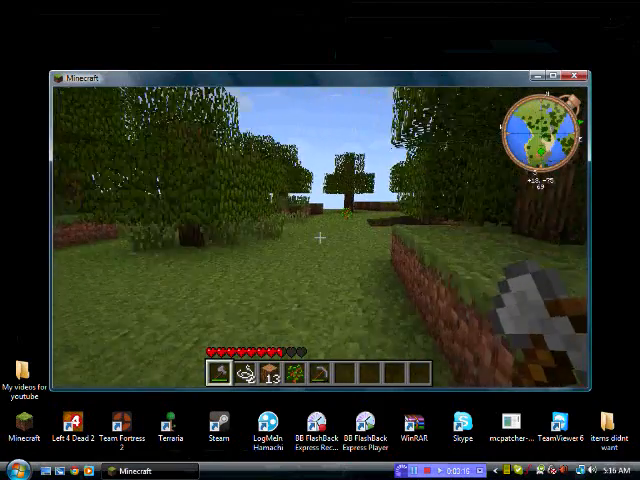
mouse_move(320, 240)
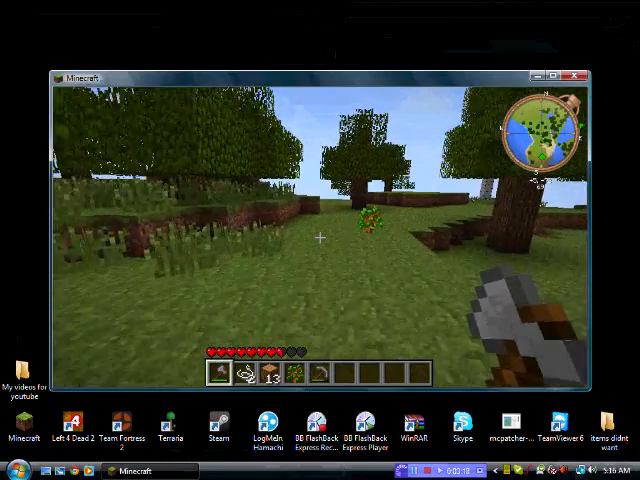